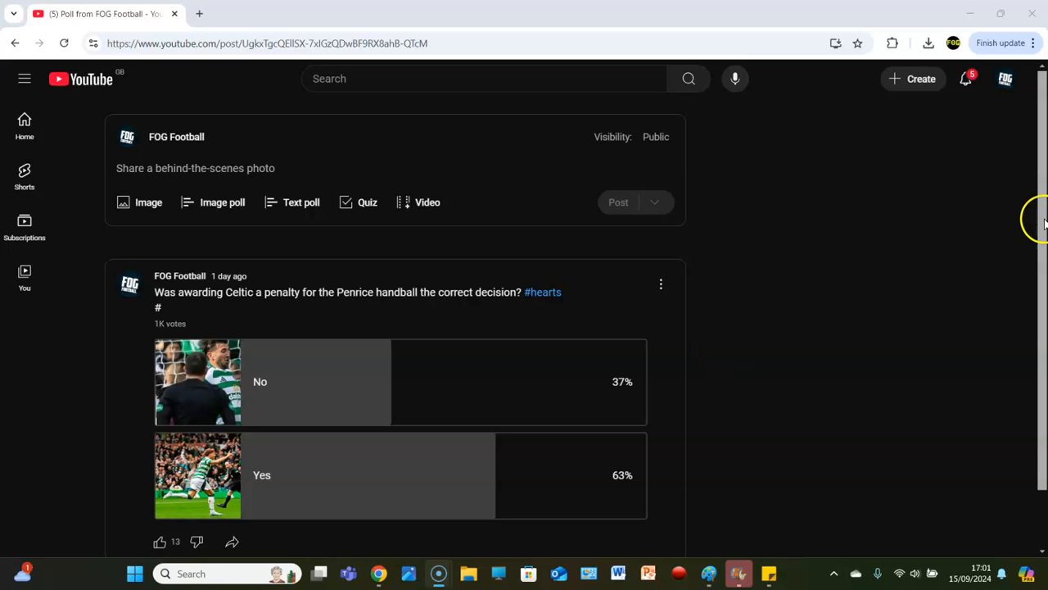
scroll("down", 3)
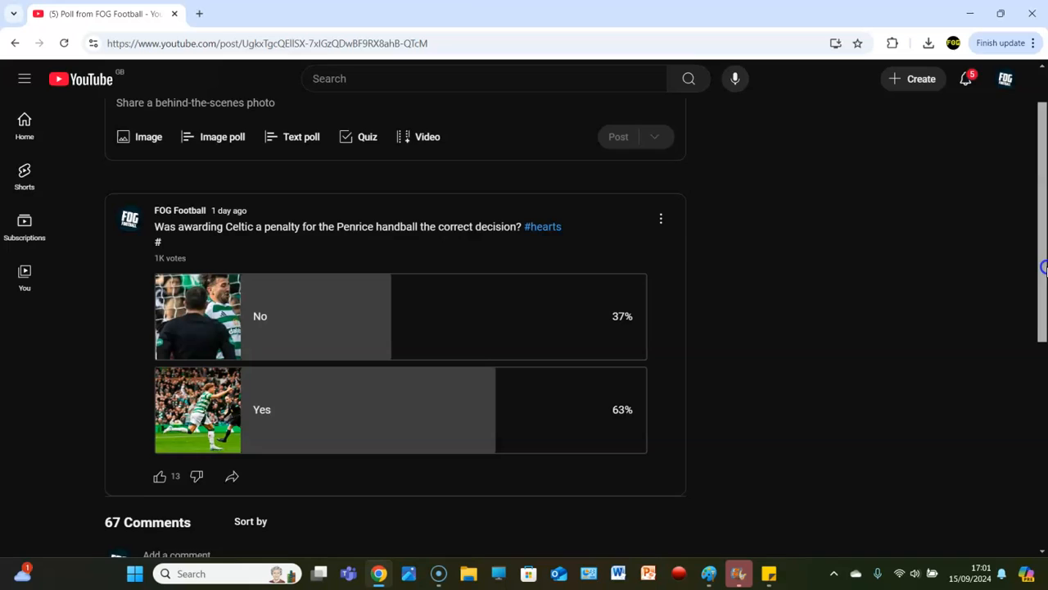
scroll("down", 3)
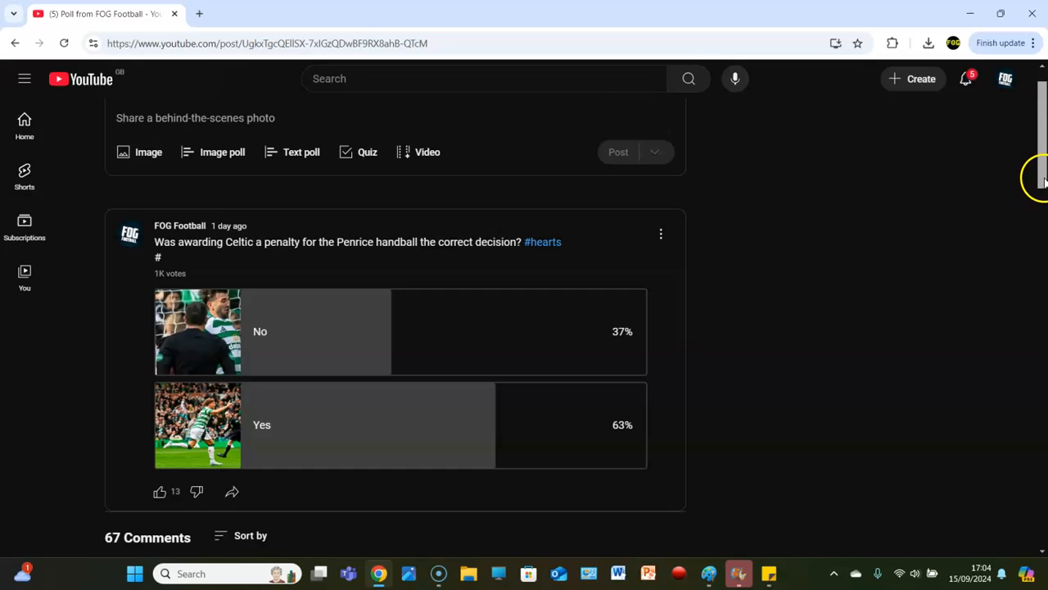
scroll("down", 3)
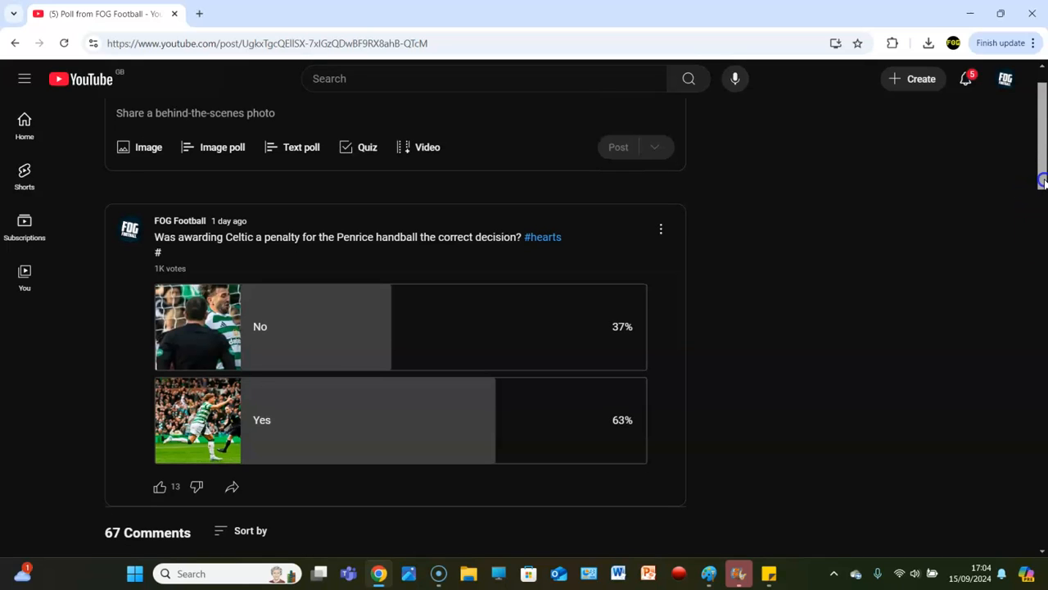
scroll("down", 3)
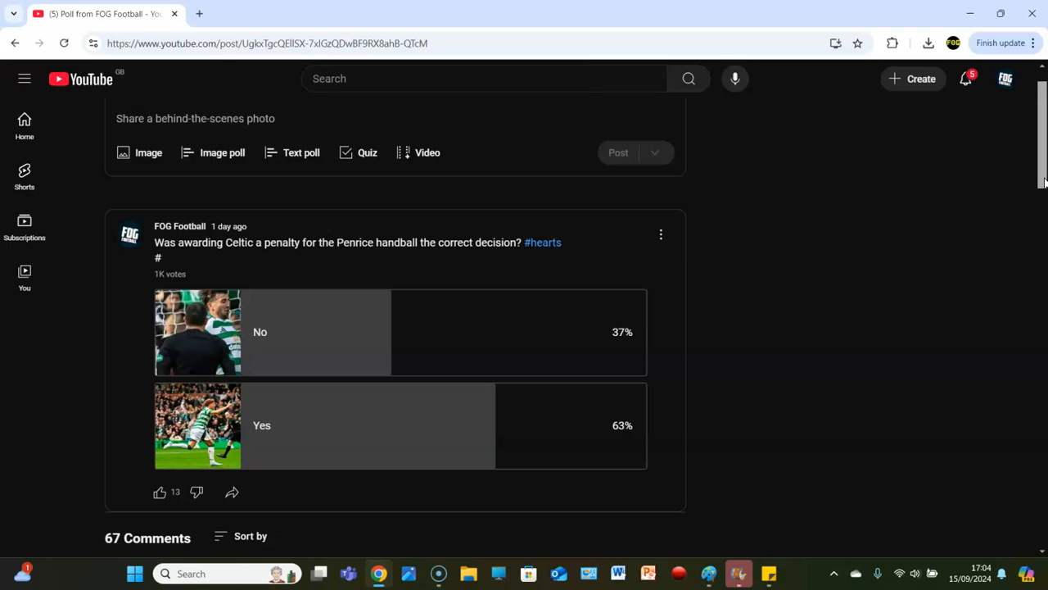
mouse_move(1040, 179)
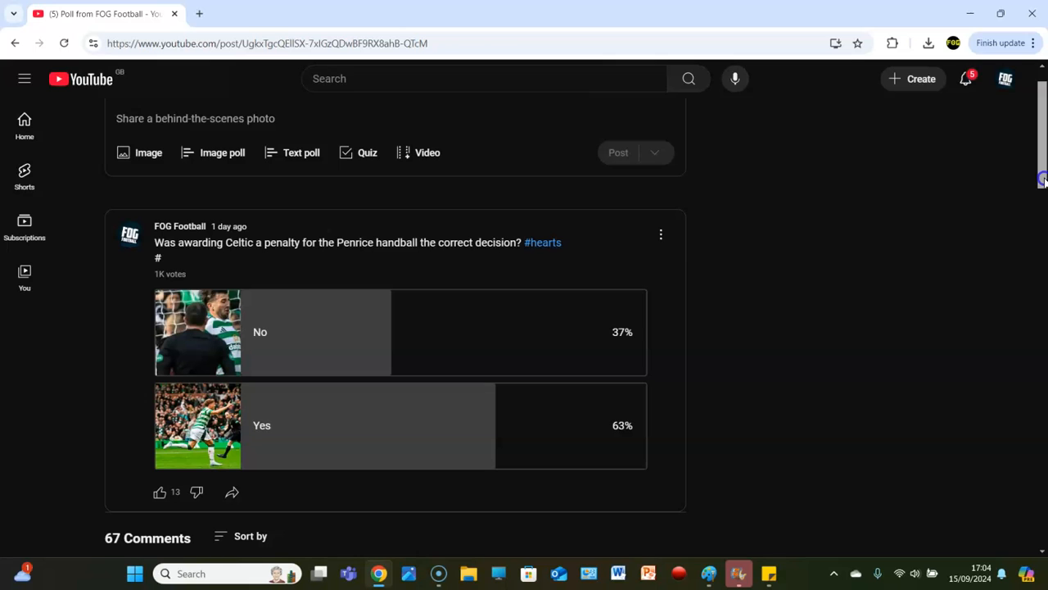
scroll("down", 3)
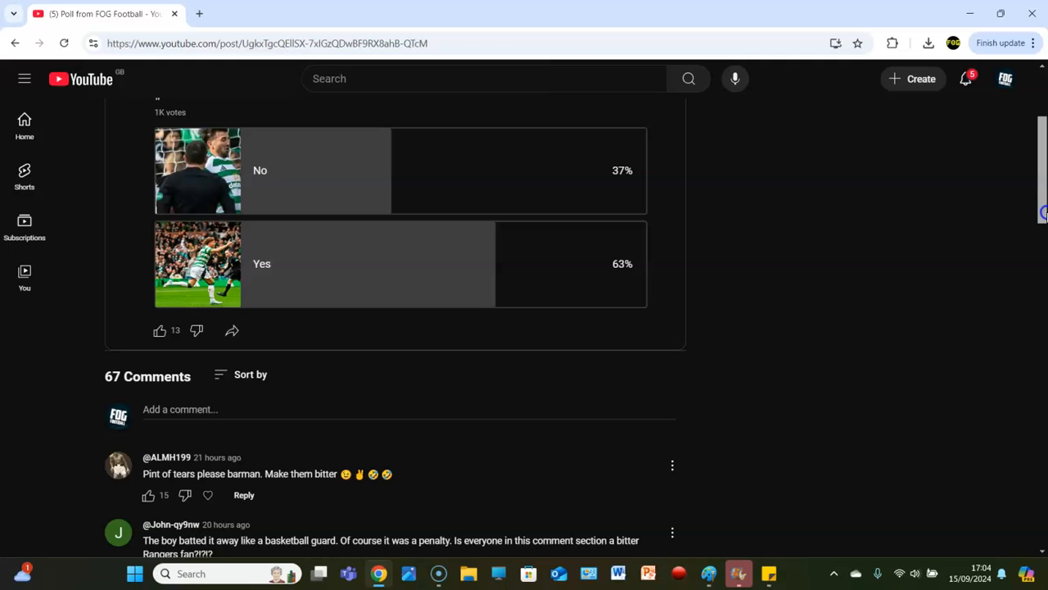
scroll("down", 3)
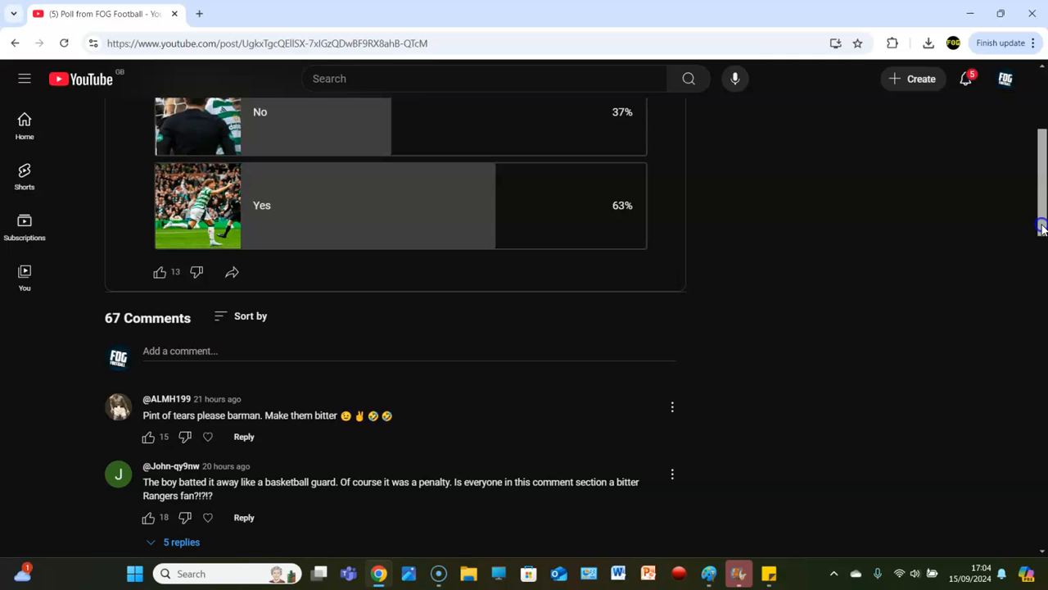
scroll("down", 3)
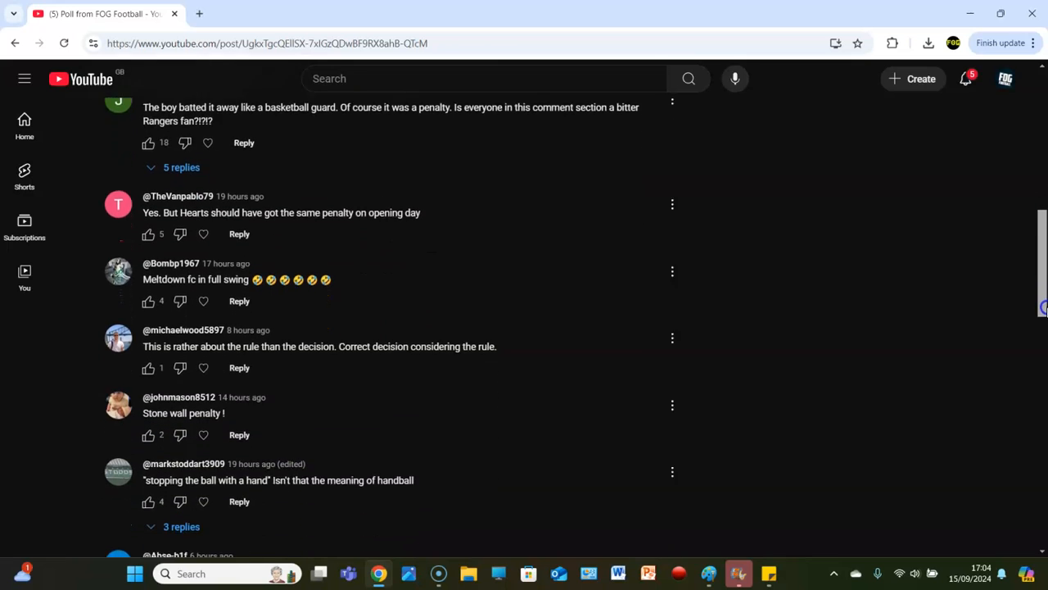
scroll("down", 3)
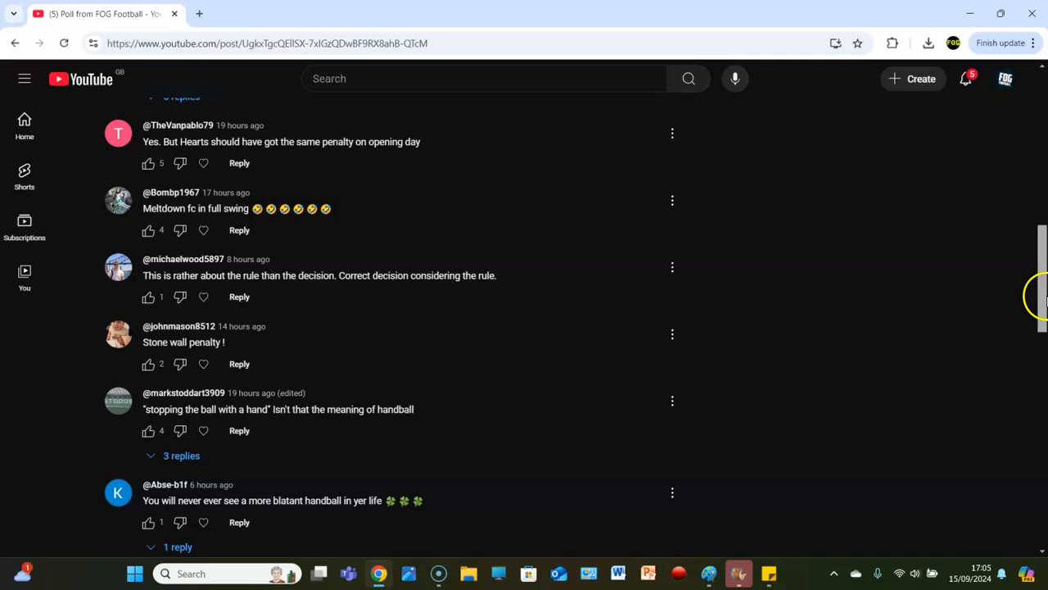
scroll("down", 3)
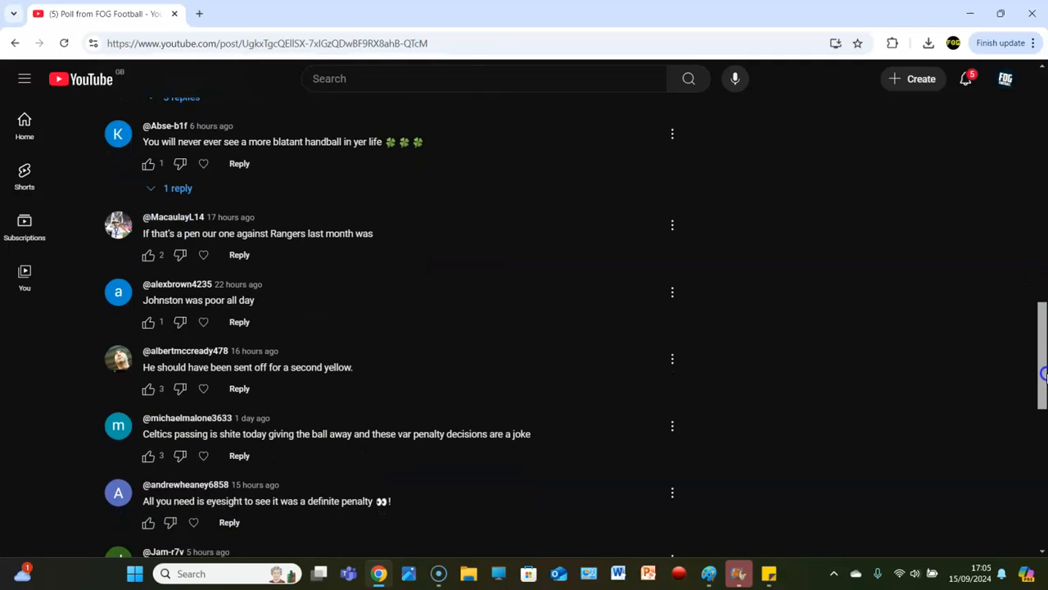
scroll("down", 3)
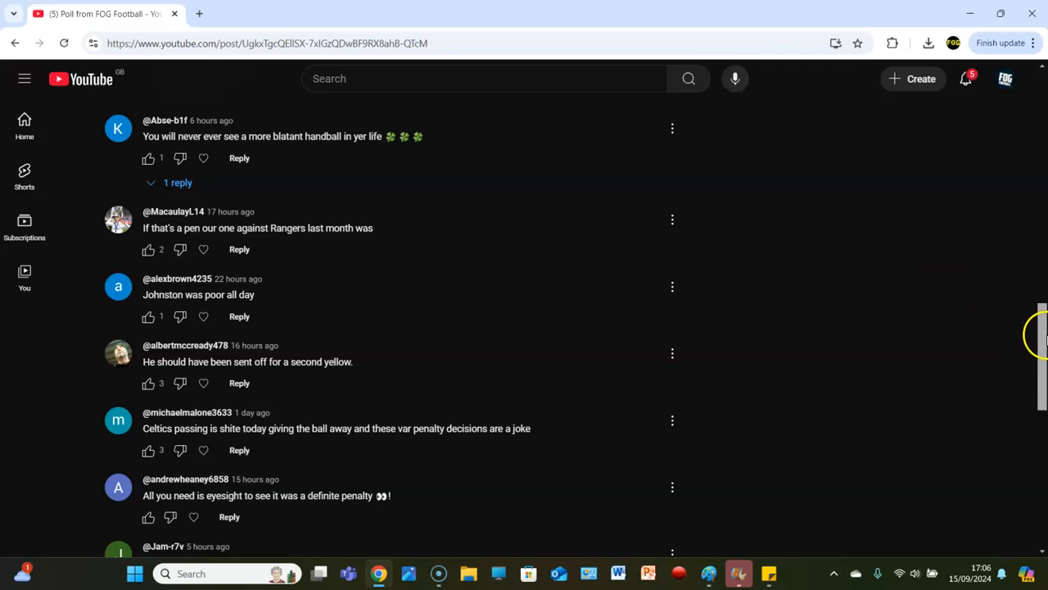
scroll("down", 3)
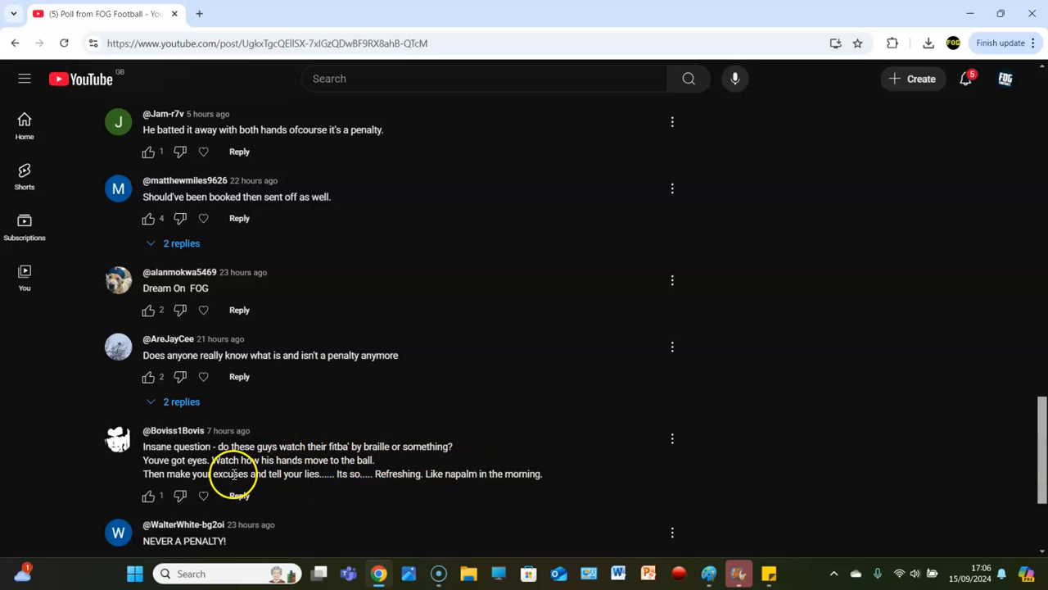
mouse_move(203, 494)
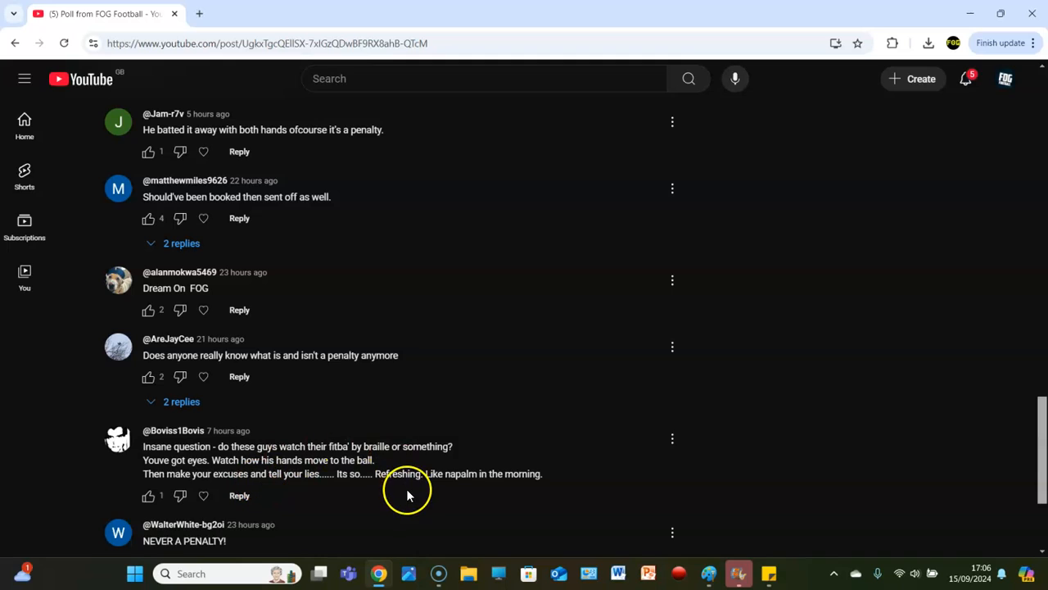
mouse_move(399, 491)
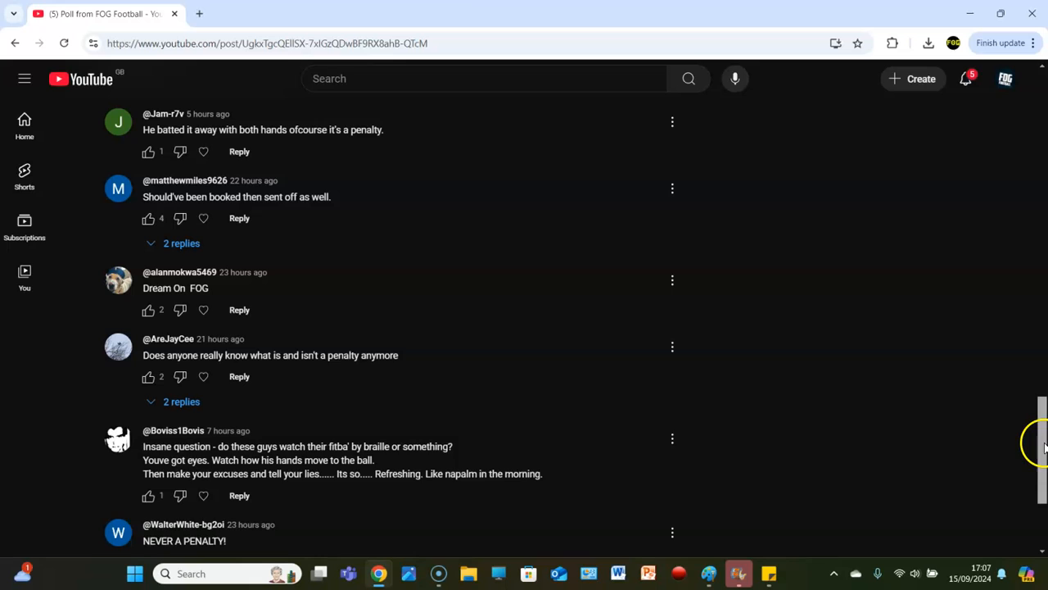
scroll("down", 3)
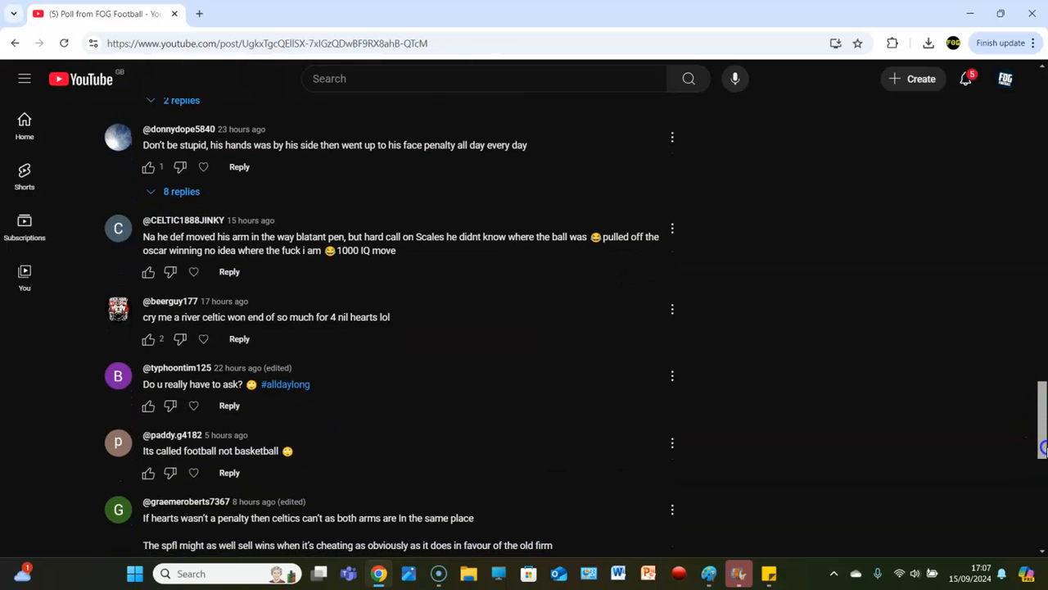
scroll("down", 3)
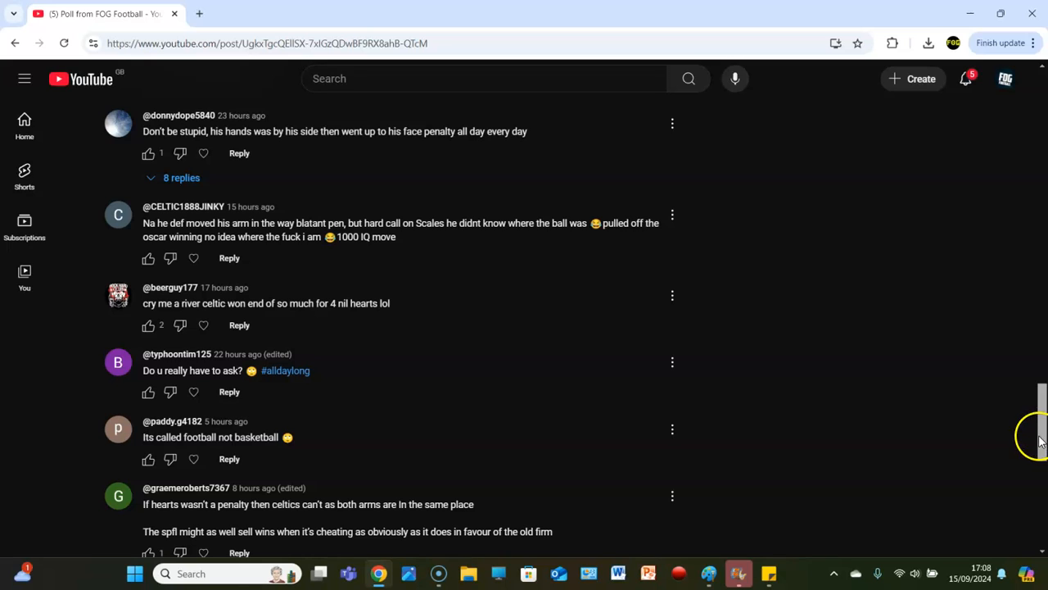
scroll("down", 3)
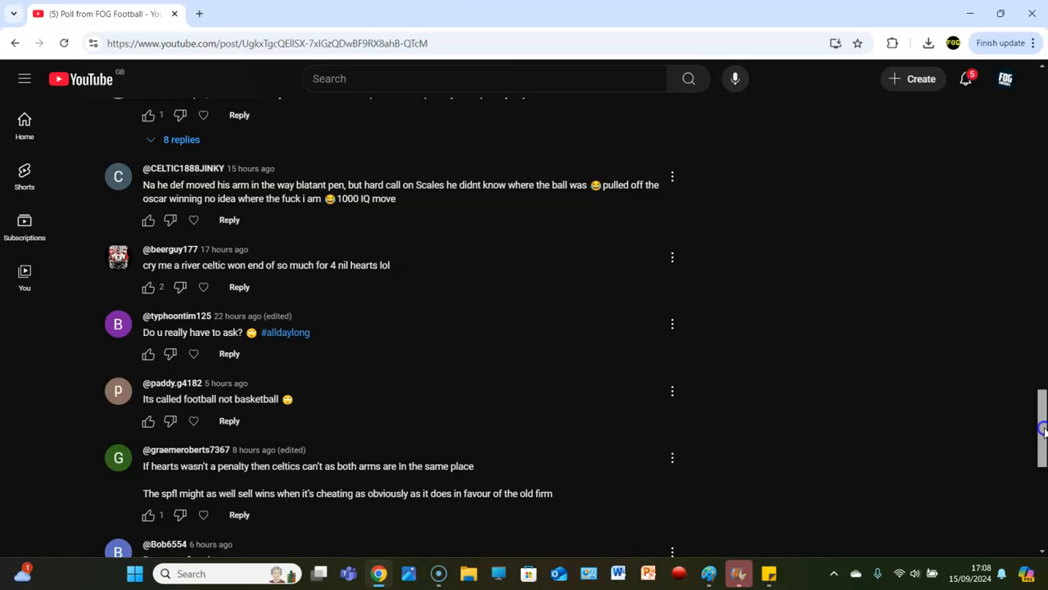
scroll("down", 3)
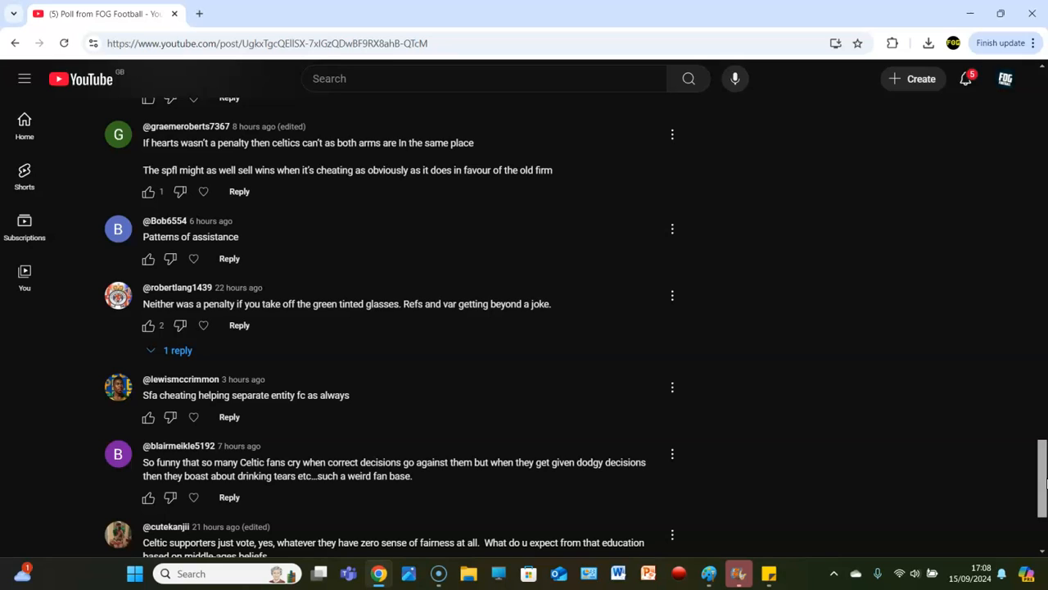
scroll("down", 3)
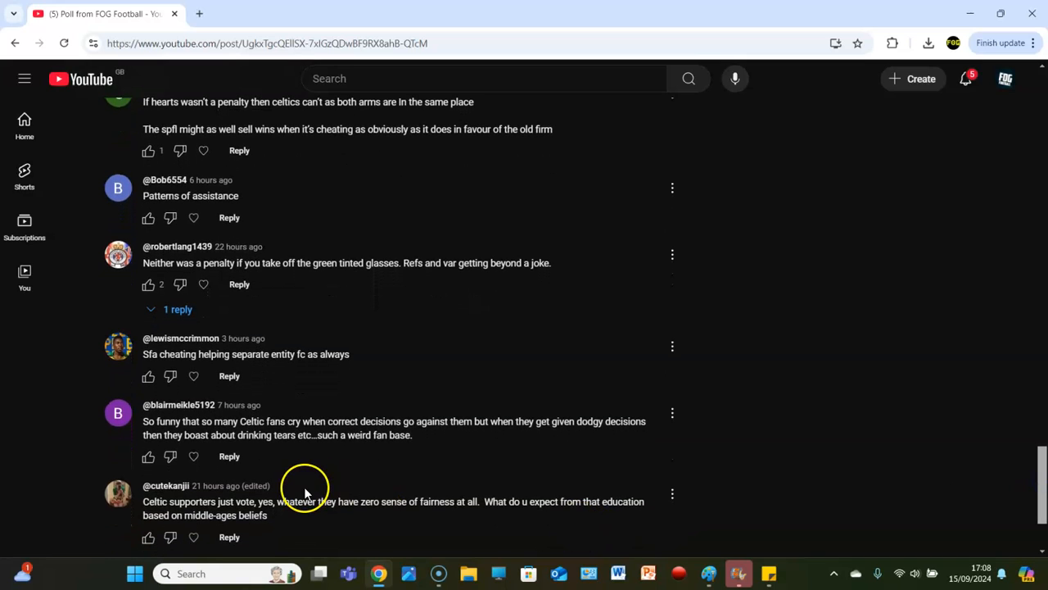
mouse_move(302, 523)
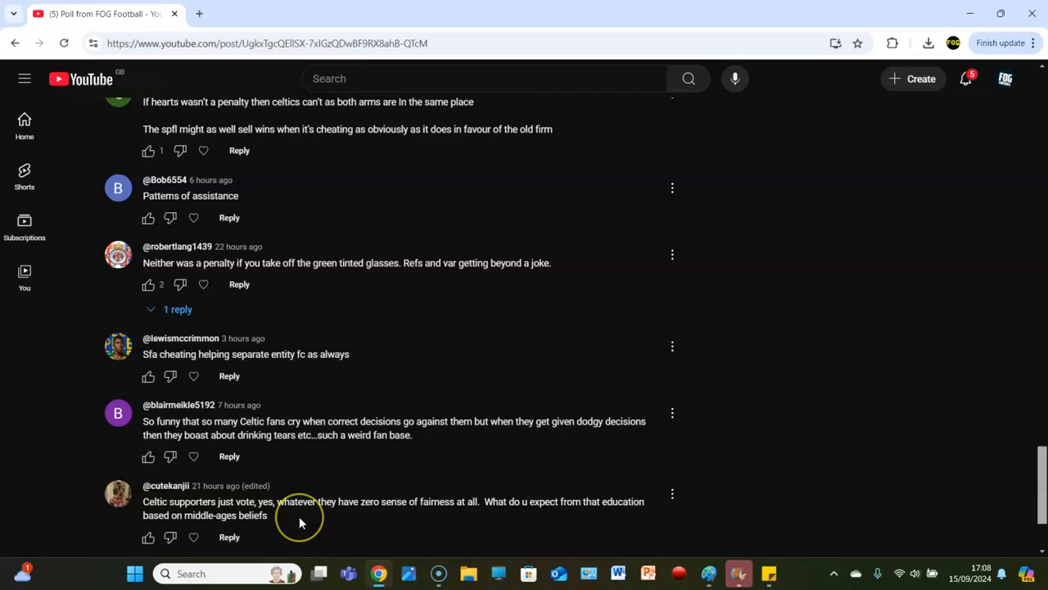